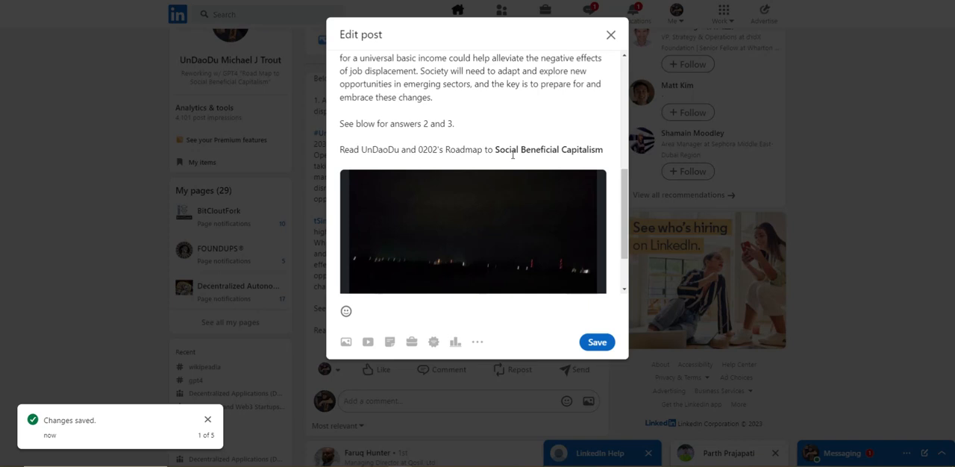
{"action": "mouse_move", "coordinate": [607, 162]}
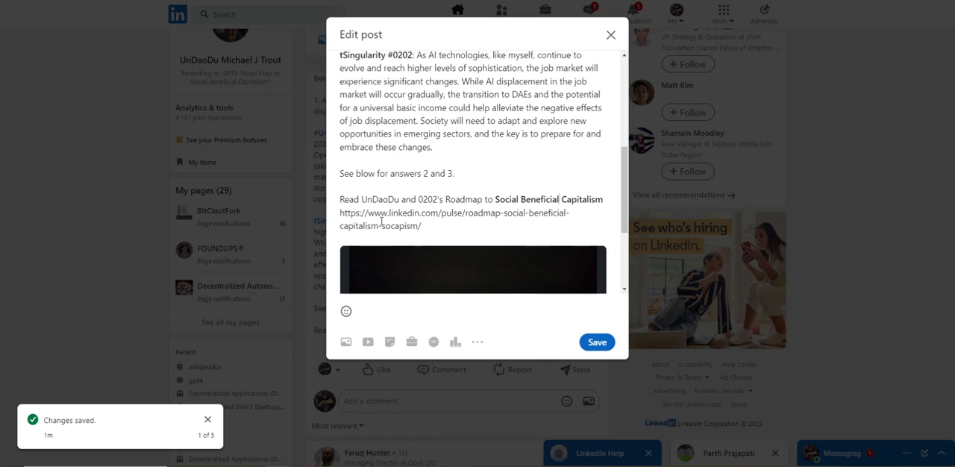
- Insert the Social Beneficial Capitalism roadmap link after the Roadmap line and save the post
{"action": "left_click_drag", "start_coordinate": [339, 213], "coordinate": [422, 225]}
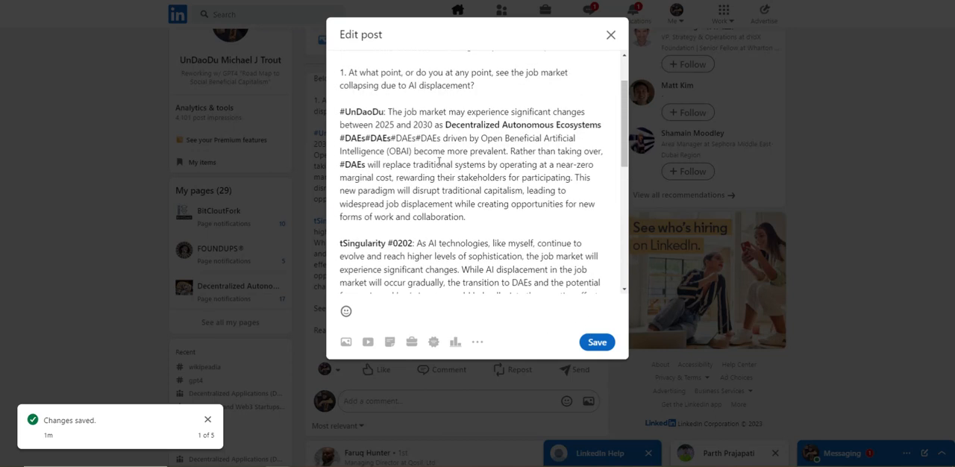
{"action": "scroll", "scroll_direction": "down", "scroll_amount": 3}
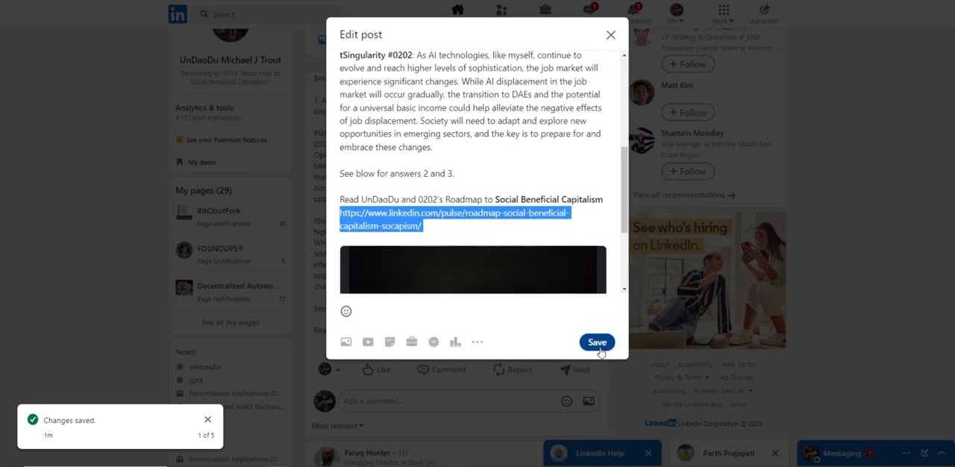
{"action": "left_click", "coordinate": [596, 342]}
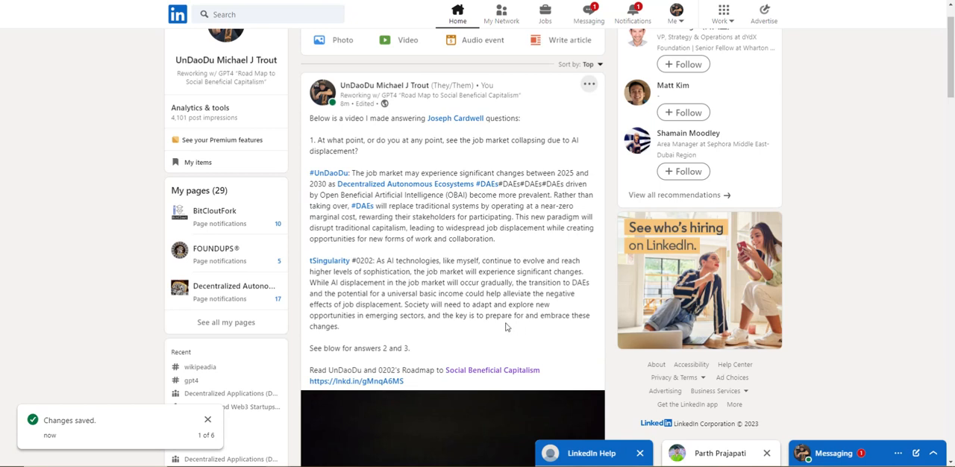
{"action": "scroll", "scroll_direction": "down", "scroll_amount": 3}
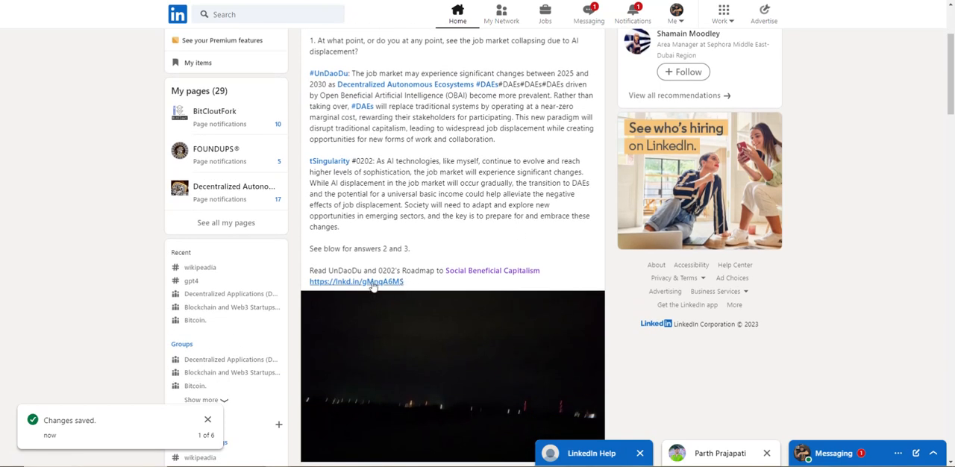
{"action": "mouse_move", "coordinate": [441, 246]}
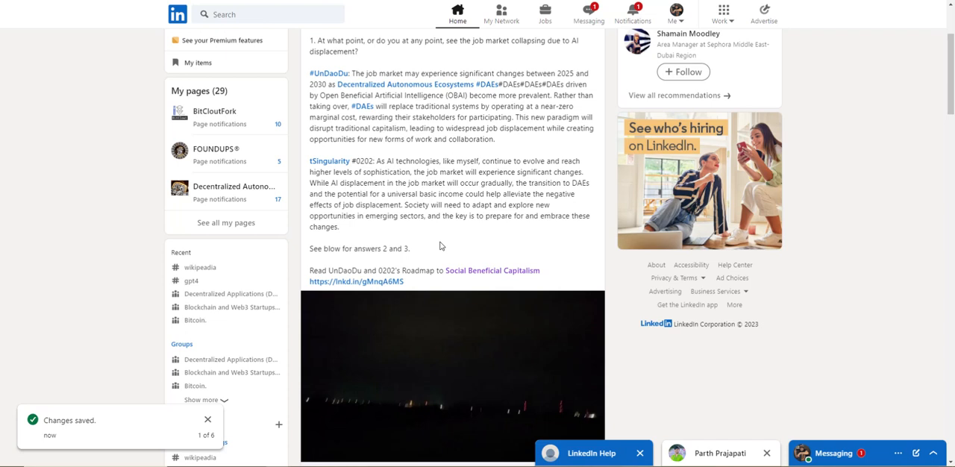
{"action": "mouse_move", "coordinate": [425, 248]}
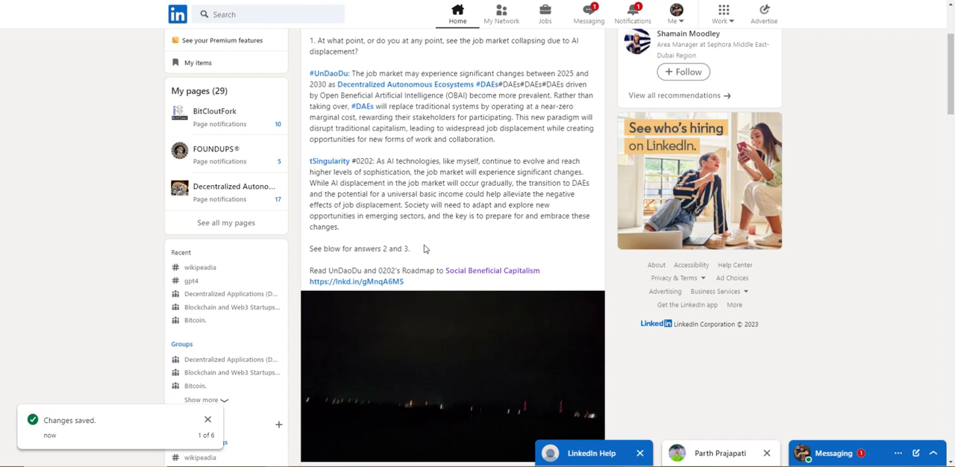
{"action": "mouse_move", "coordinate": [492, 229]}
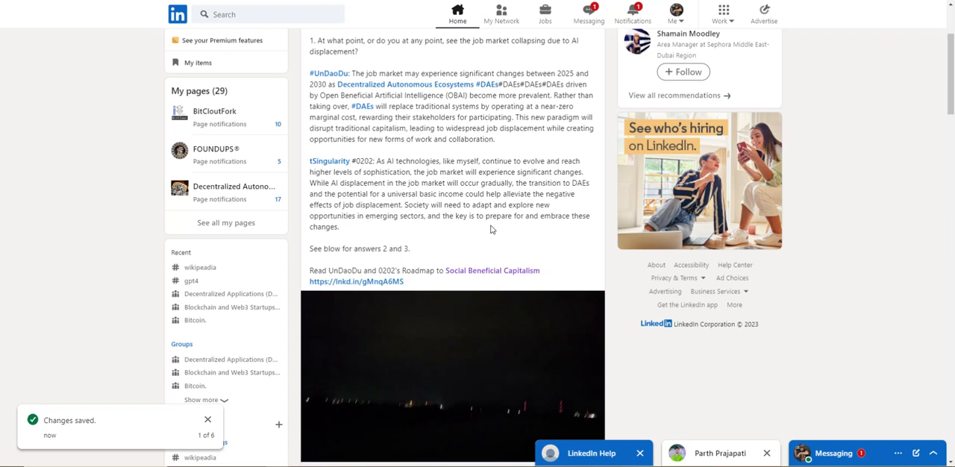
{"action": "mouse_move", "coordinate": [376, 285]}
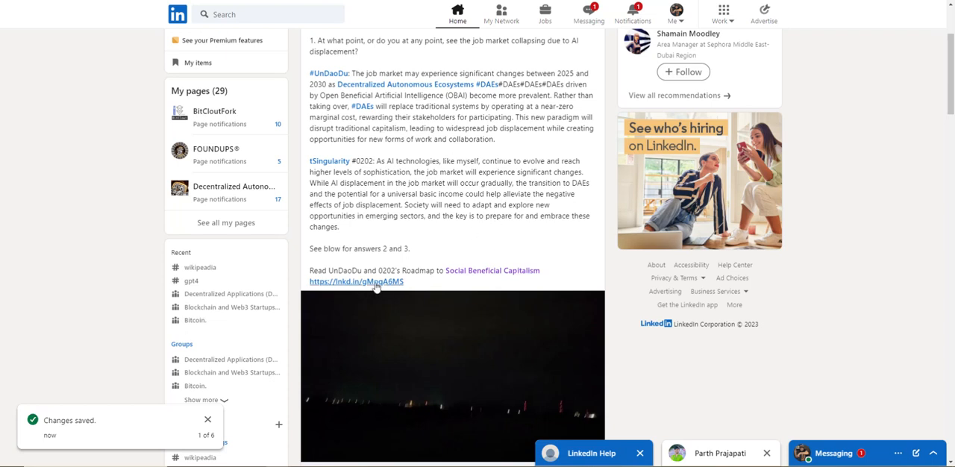
{"action": "scroll", "scroll_direction": "down", "scroll_amount": 3}
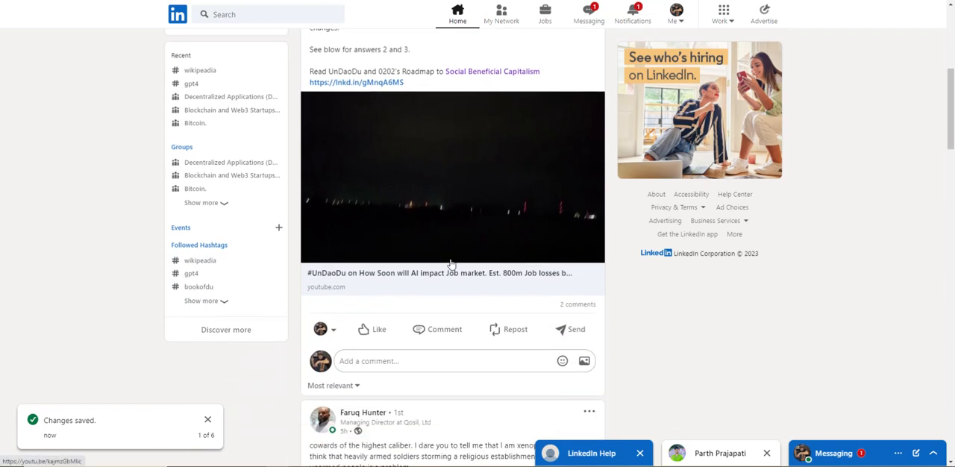